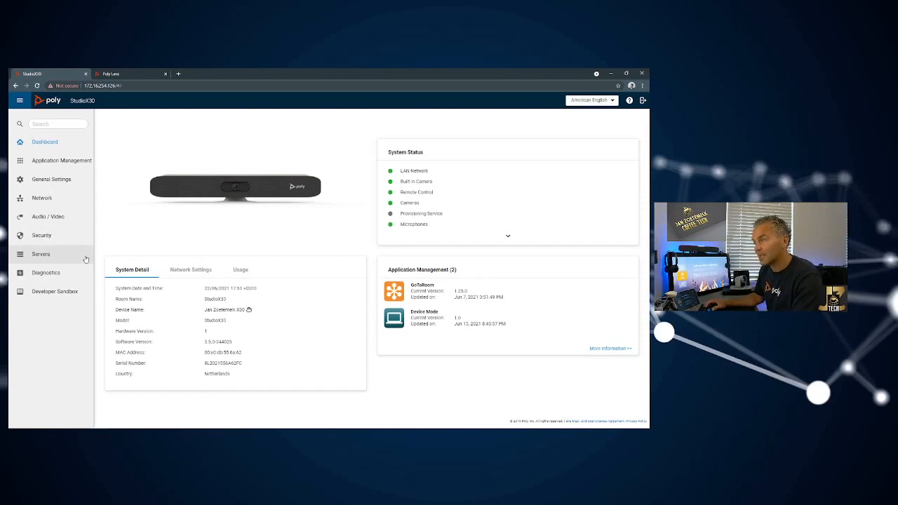
- Open the Poly-Lens-JanZ account details via Manage Accounts, showing its 36 devices and two sites
{"action": "left_click", "coordinate": [130, 73]}
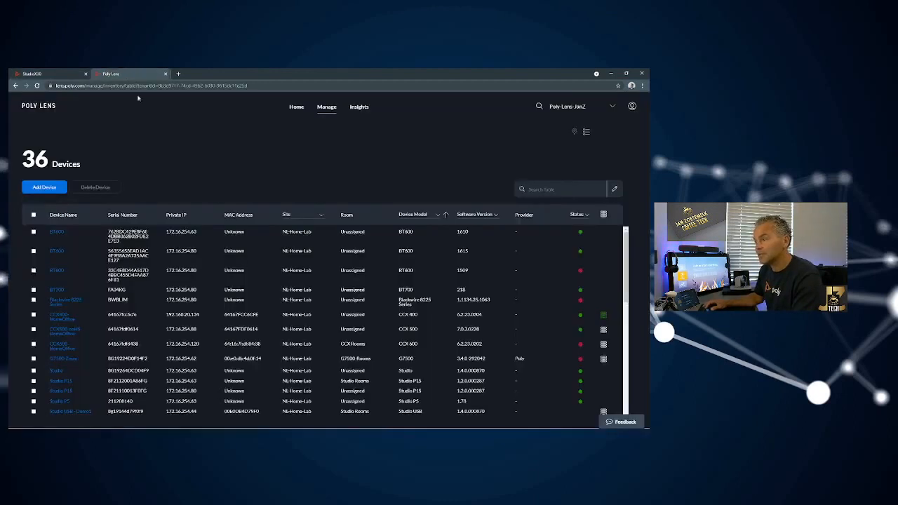
{"action": "mouse_move", "coordinate": [255, 184]}
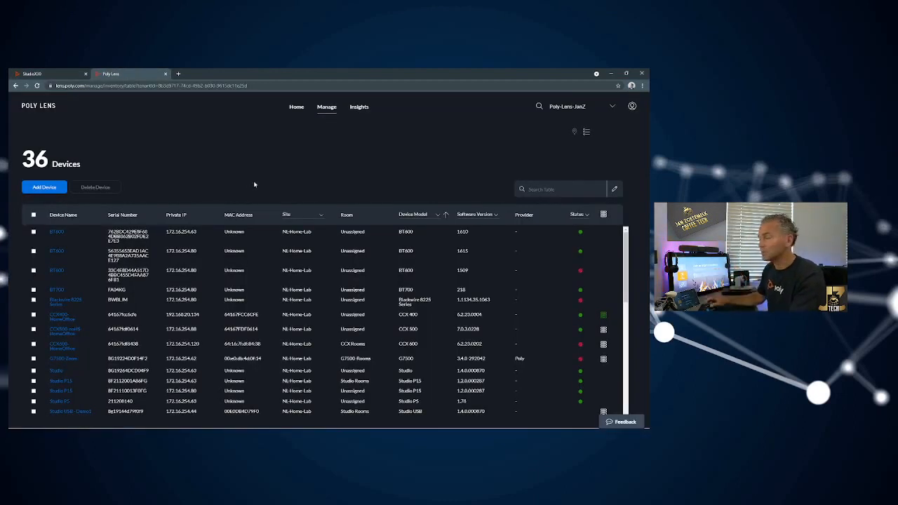
{"action": "left_click", "coordinate": [631, 107]}
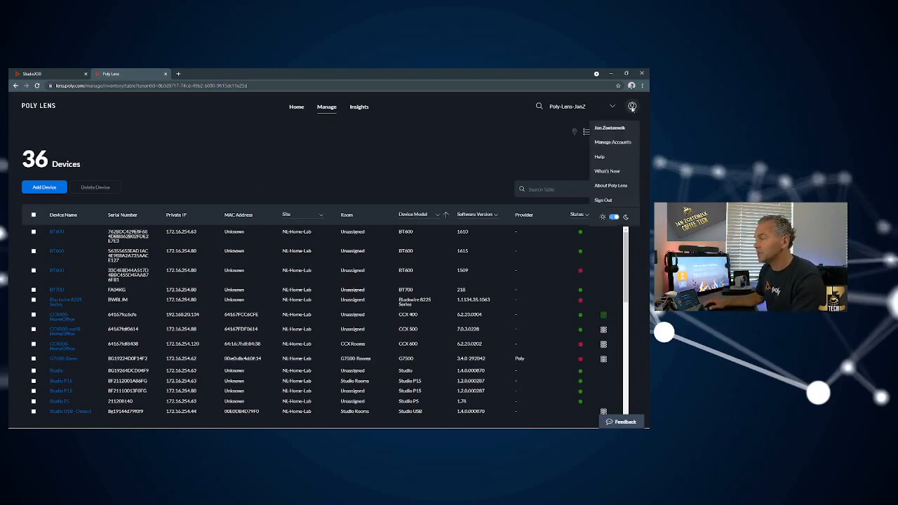
{"action": "left_click", "coordinate": [613, 141]}
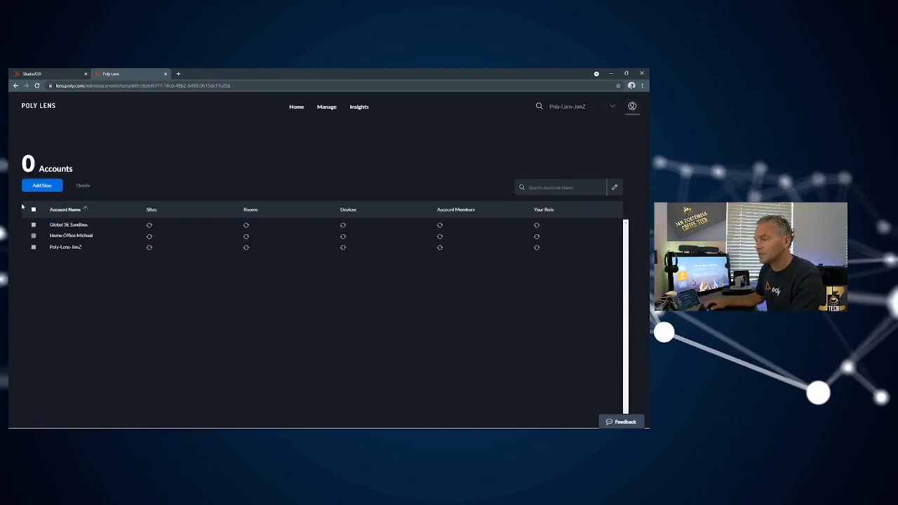
{"action": "left_click", "coordinate": [65, 247]}
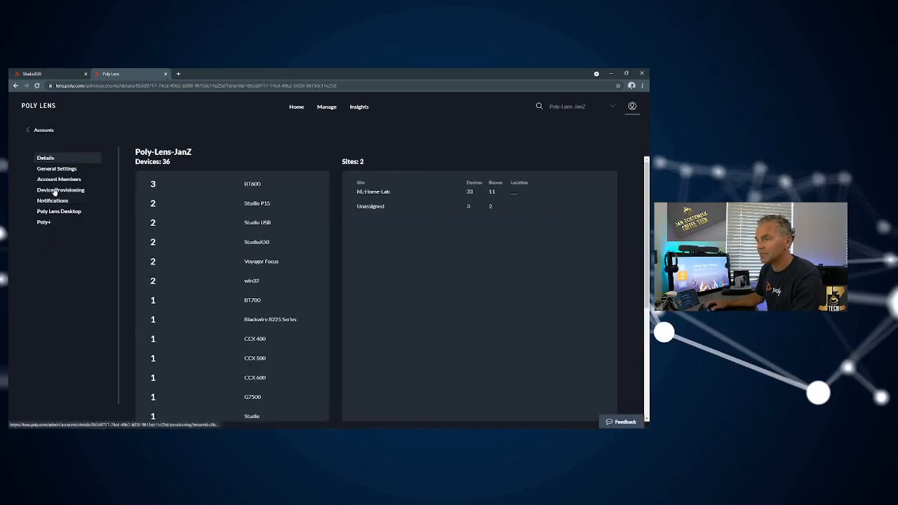
- Show the account's Device Provisioning settings with server address, user and password
{"action": "left_click", "coordinate": [60, 190]}
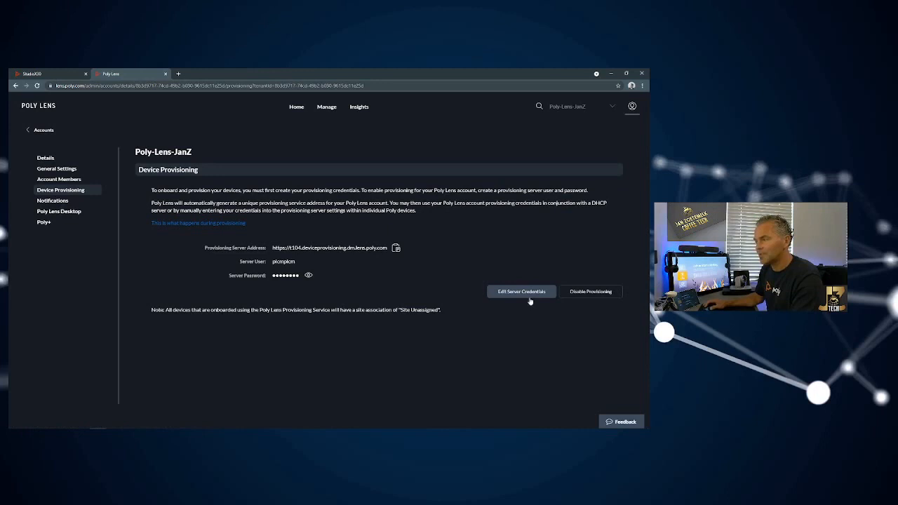
{"action": "mouse_move", "coordinate": [500, 311]}
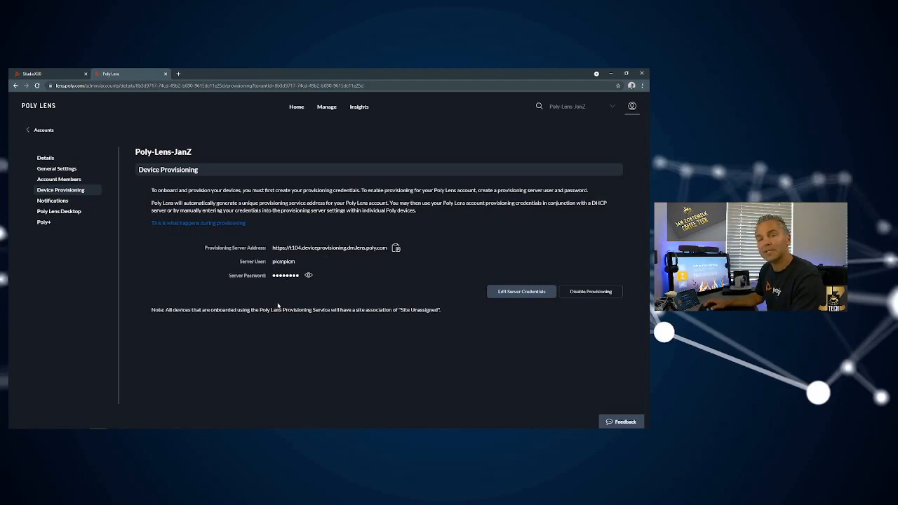
- Enable provisioning on the Studio X30 with the Poly Lens server details and save it
{"action": "left_click", "coordinate": [31, 73]}
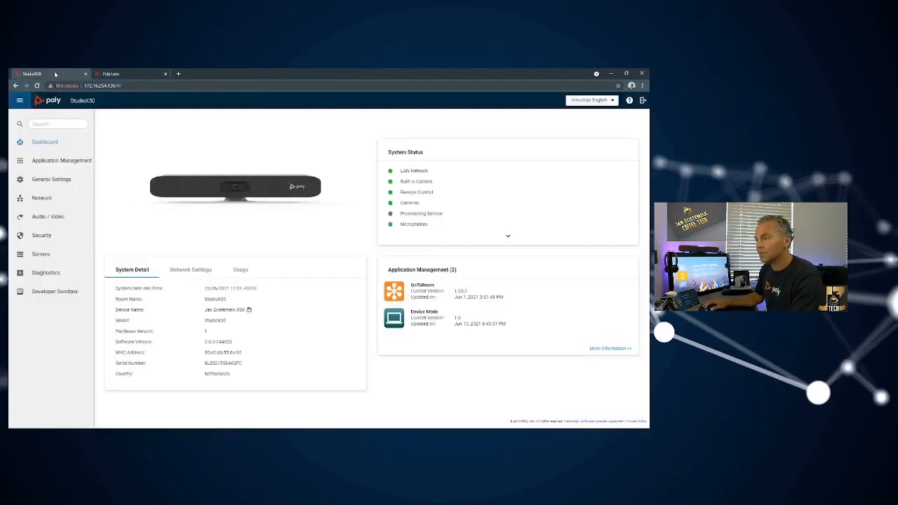
{"action": "mouse_move", "coordinate": [129, 239]}
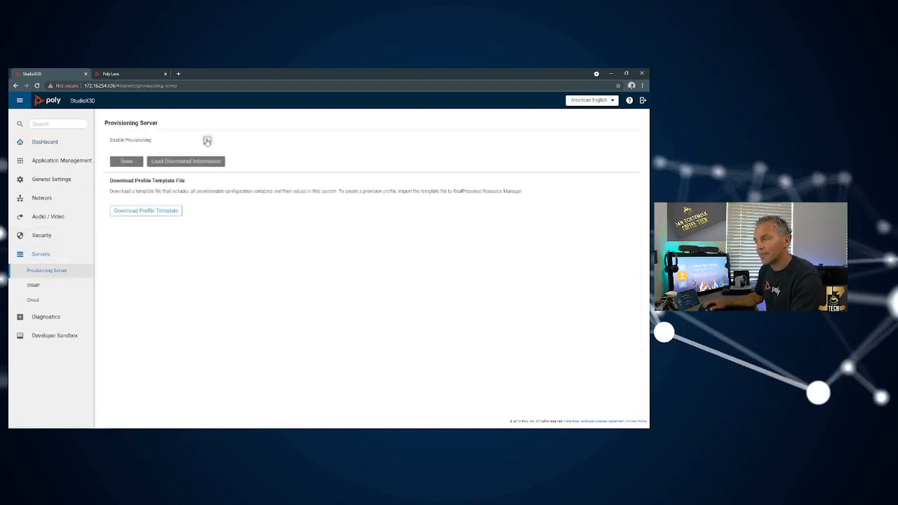
{"action": "left_click", "coordinate": [208, 140]}
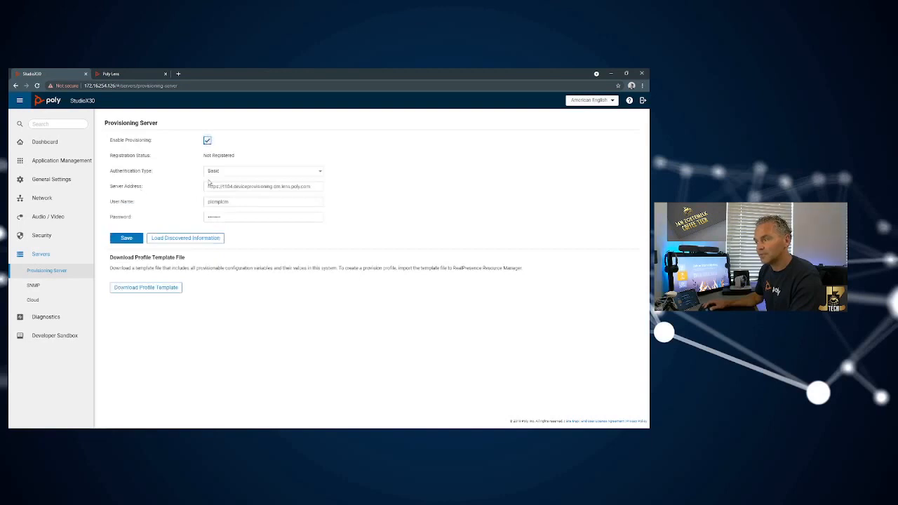
{"action": "left_click", "coordinate": [126, 238]}
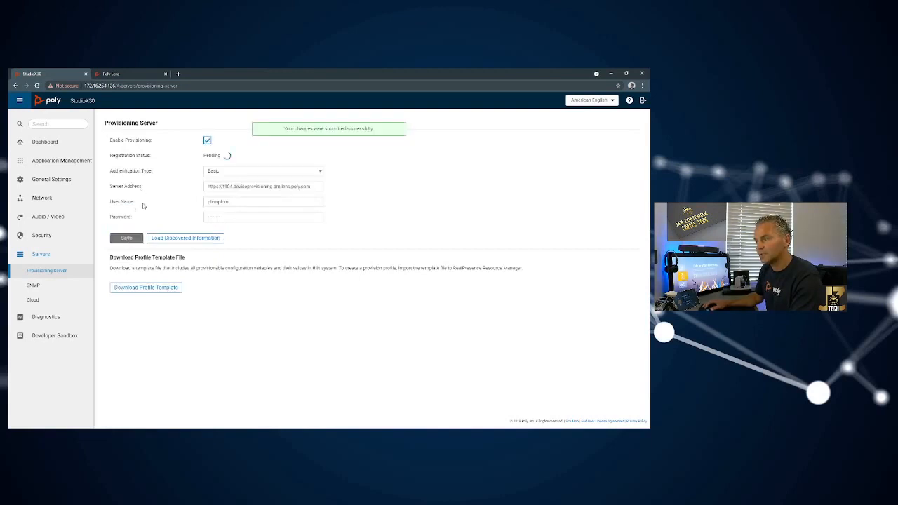
{"action": "mouse_move", "coordinate": [172, 193]}
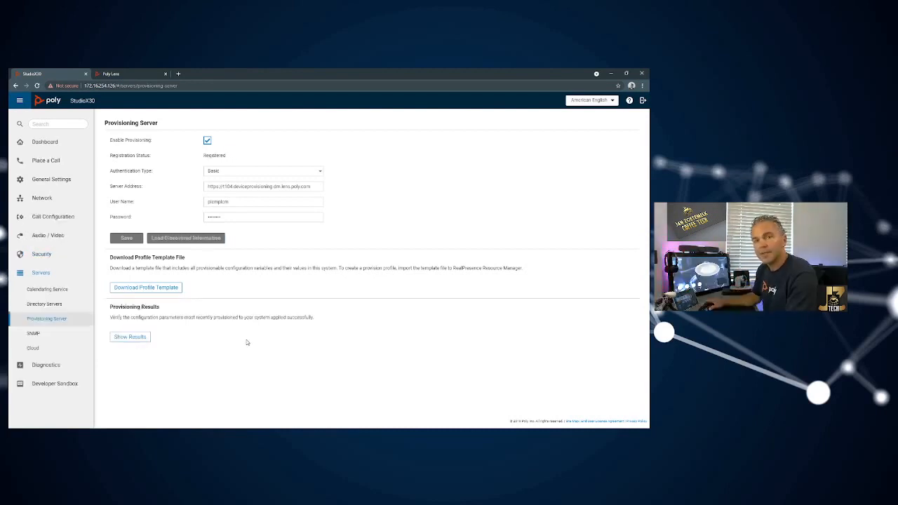
{"action": "mouse_move", "coordinate": [211, 166]}
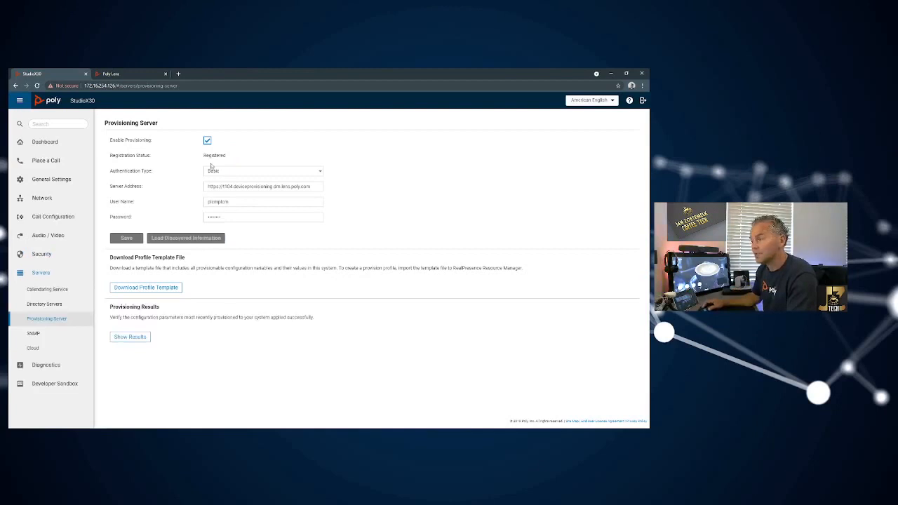
- Check the provisioning results show the X30 registered with Poly as provider, then return to Poly Lens
{"action": "double_click", "coordinate": [213, 154]}
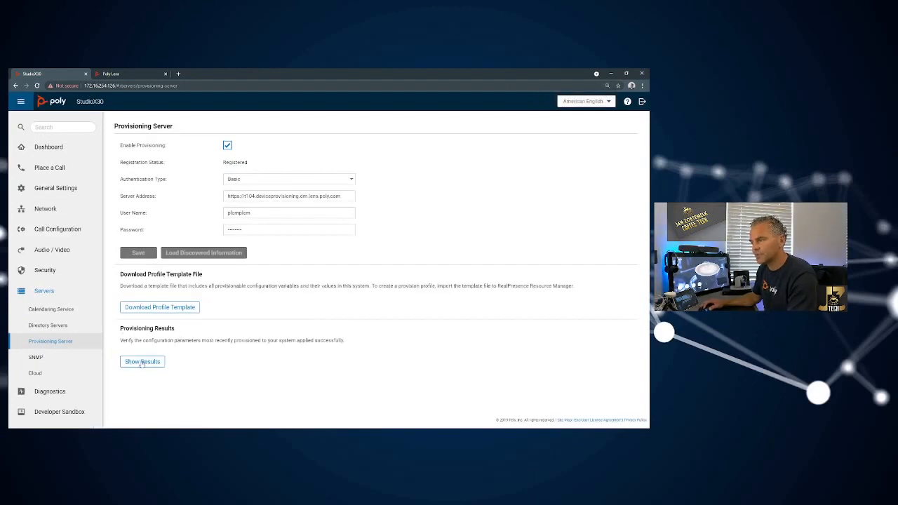
{"action": "left_click", "coordinate": [141, 362]}
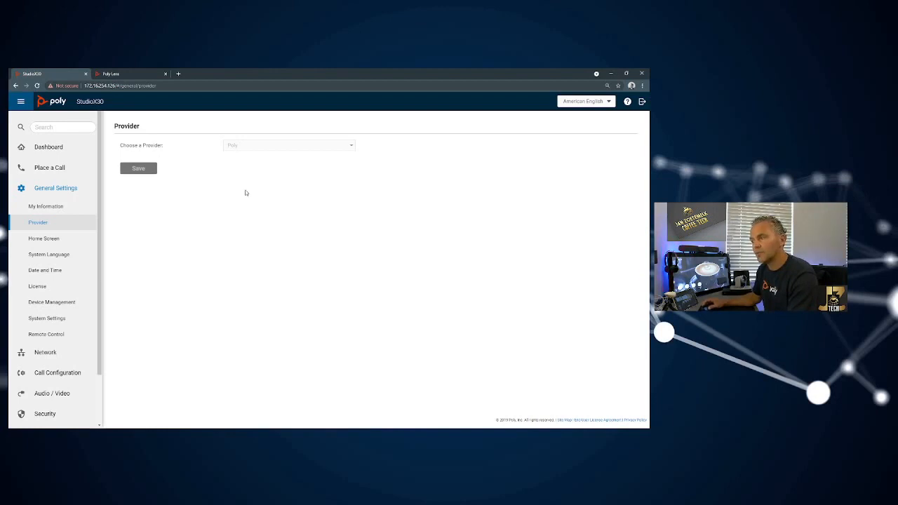
{"action": "mouse_move", "coordinate": [241, 190]}
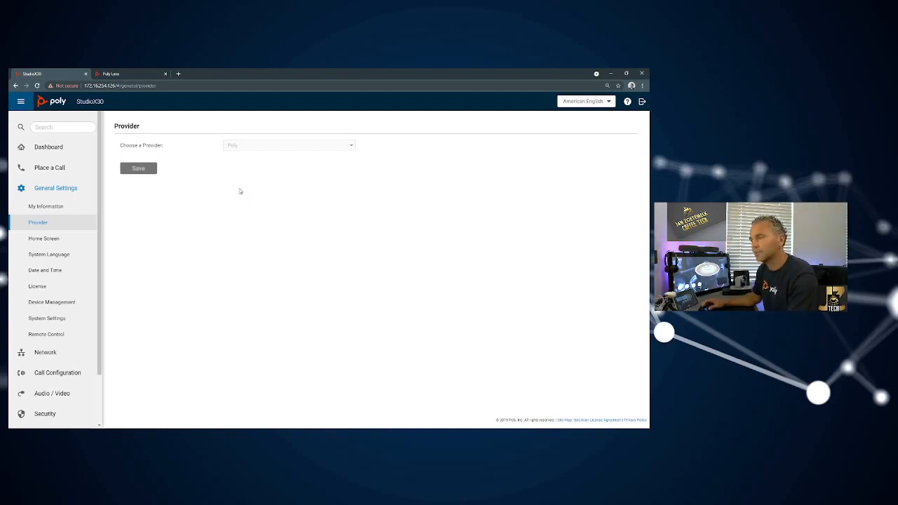
{"action": "left_click", "coordinate": [129, 73]}
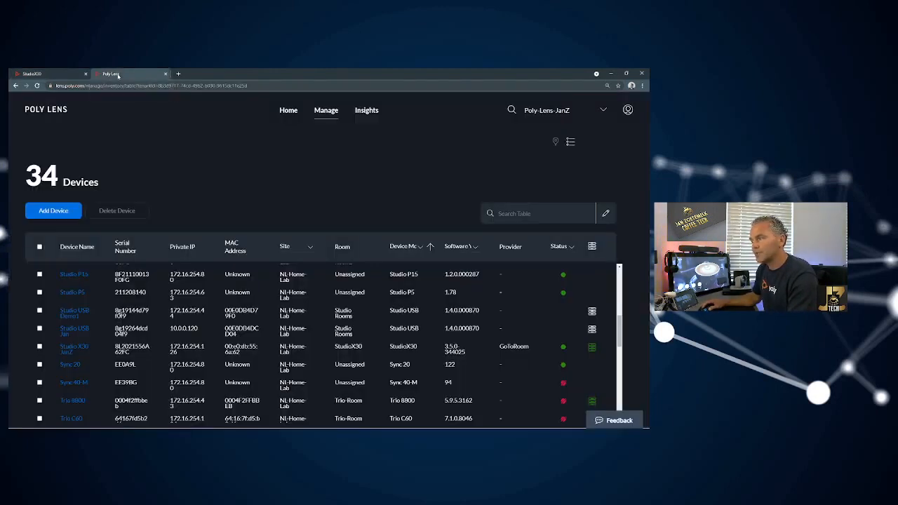
- View the Poly Lens home overview (36 inventory, 17 actions, 108 insights) and reopen the device inventory
{"action": "left_click", "coordinate": [289, 109]}
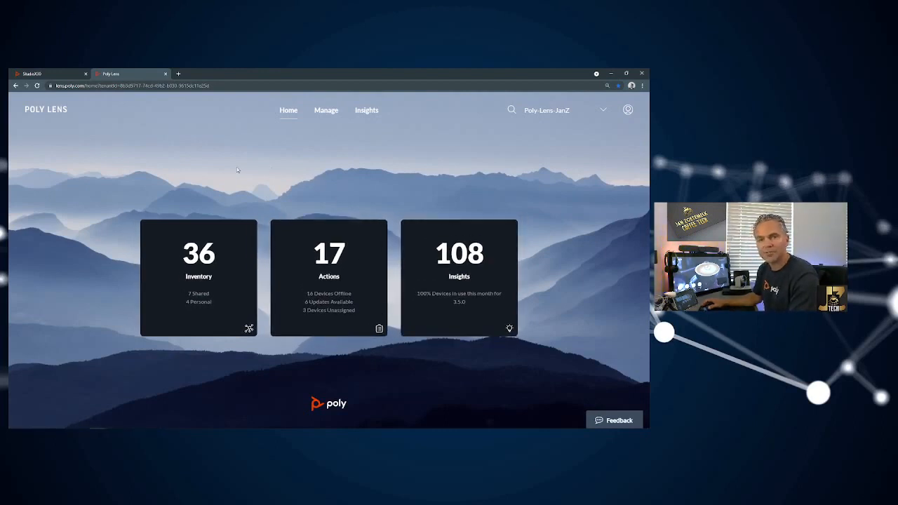
{"action": "mouse_move", "coordinate": [169, 196]}
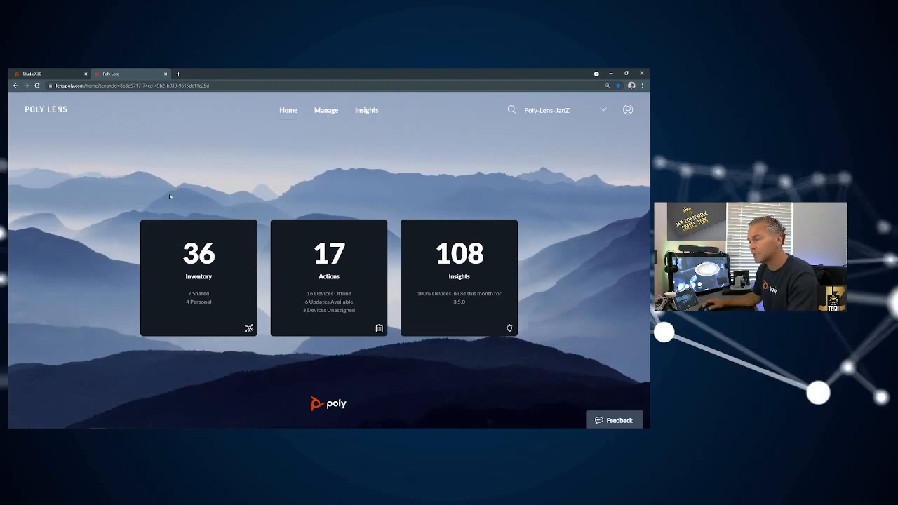
{"action": "left_click", "coordinate": [326, 110]}
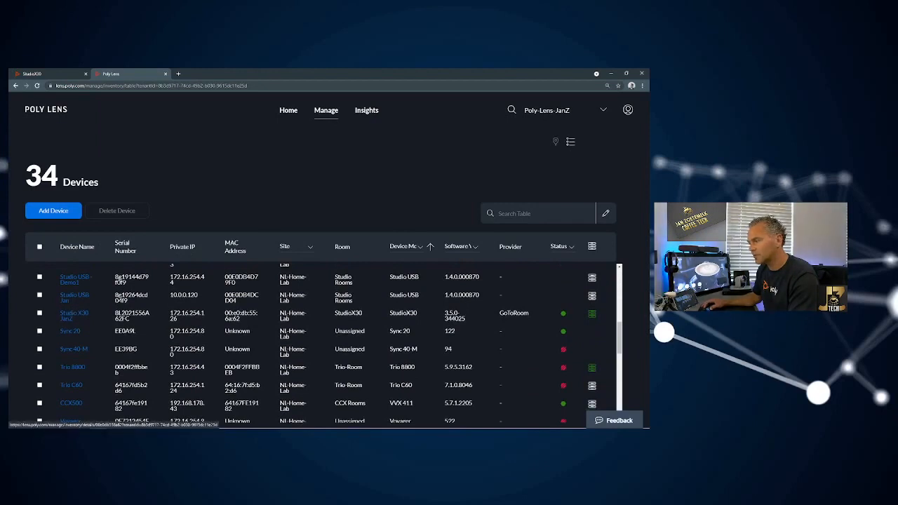
{"action": "mouse_move", "coordinate": [564, 314]}
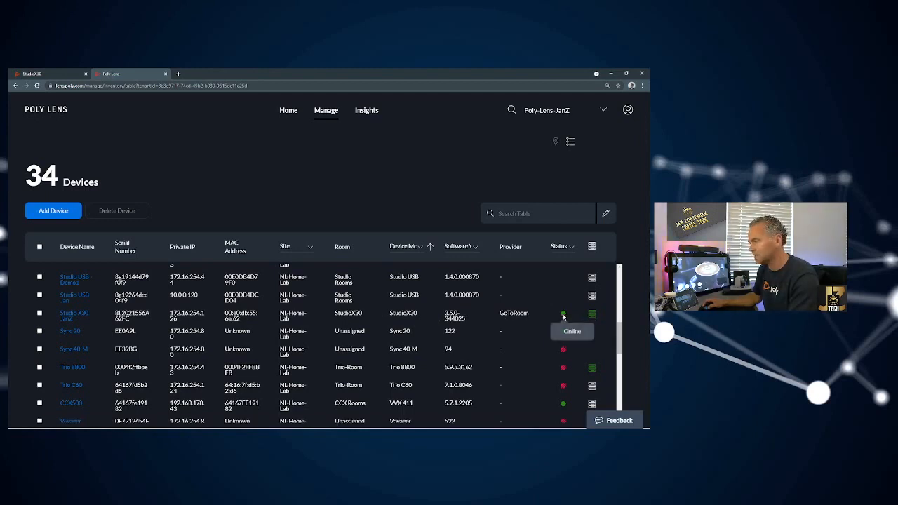
- Open the StudioX30 details page showing serial, MAC, IP 172.16.254.126 and software 3.5.0
{"action": "left_click", "coordinate": [73, 315]}
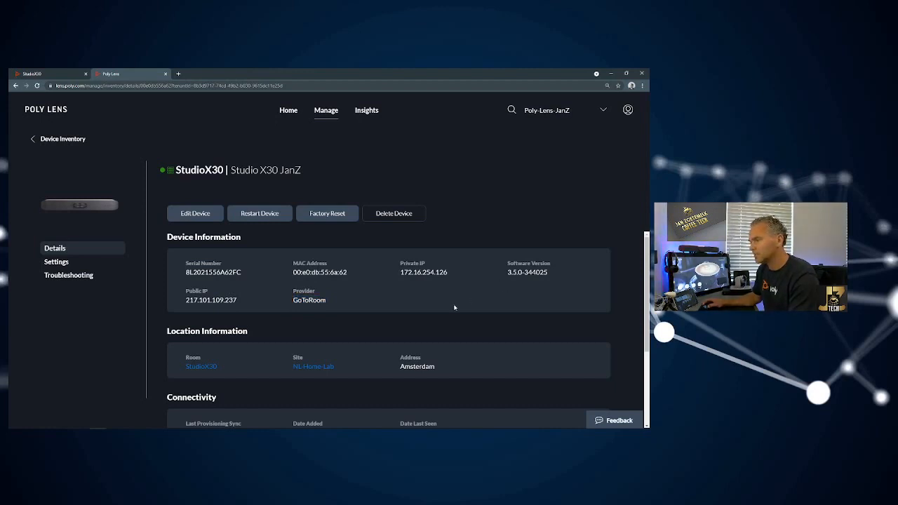
{"action": "mouse_move", "coordinate": [67, 338]}
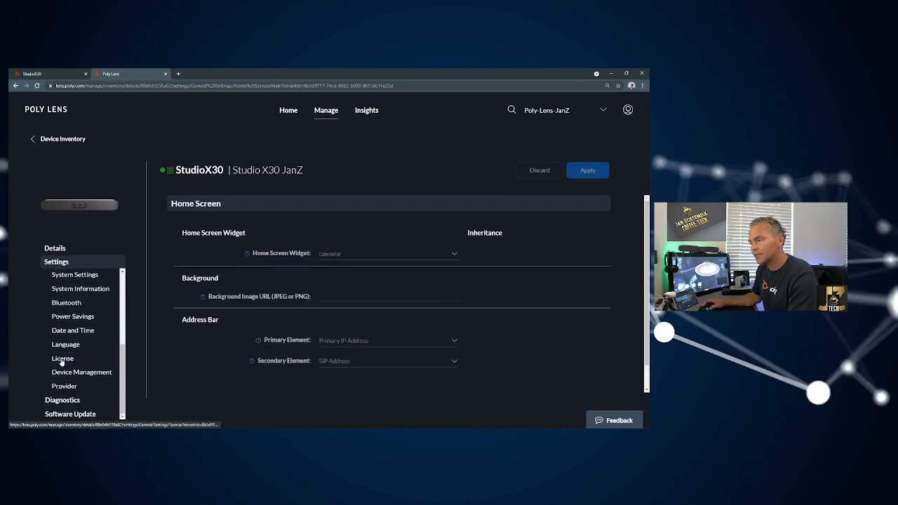
- Change the StudioX30's provider setting to a different provider and apply it
{"action": "left_click", "coordinate": [65, 386]}
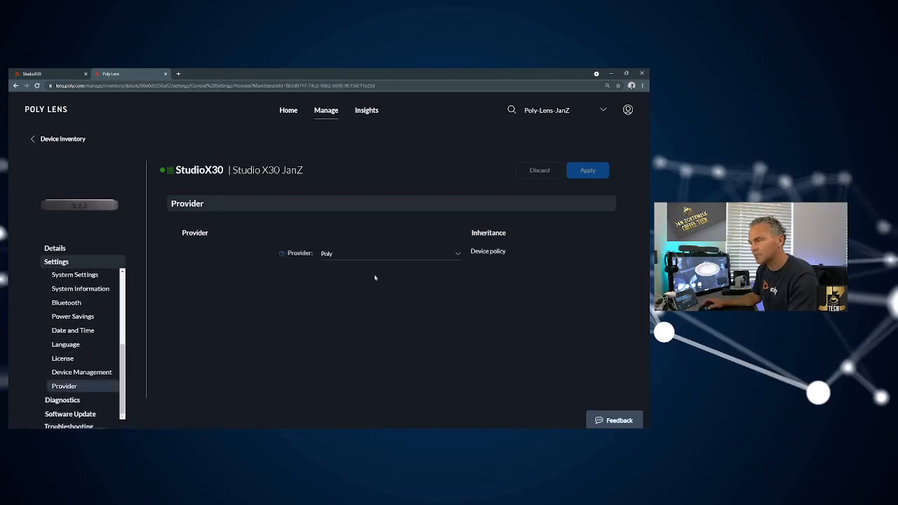
{"action": "left_click", "coordinate": [390, 252]}
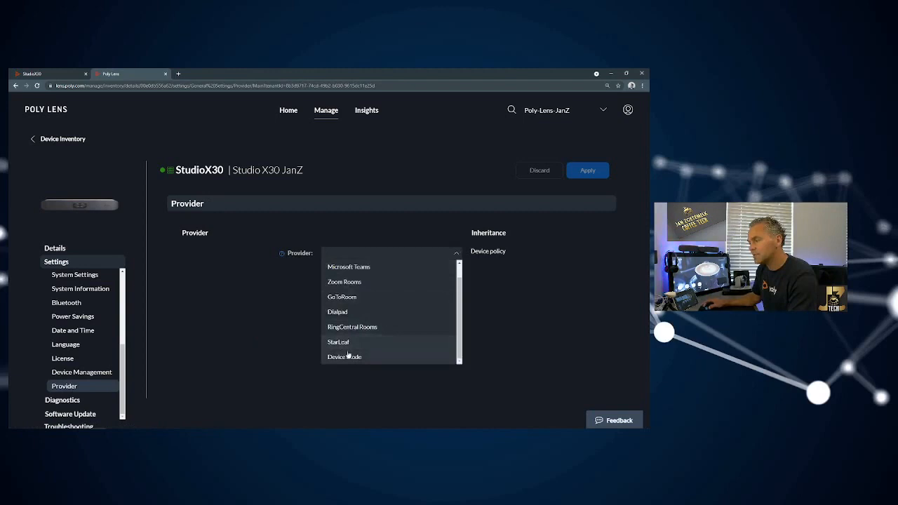
{"action": "left_click", "coordinate": [344, 357]}
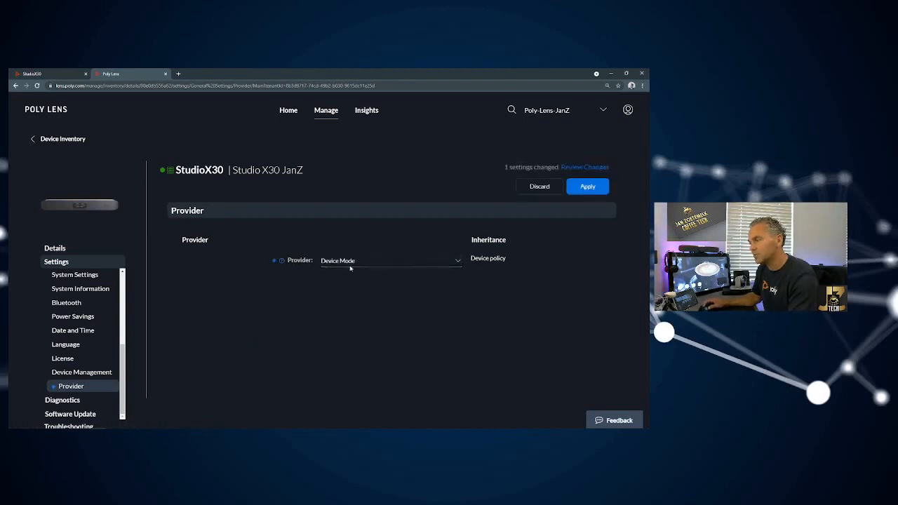
{"action": "left_click", "coordinate": [586, 185]}
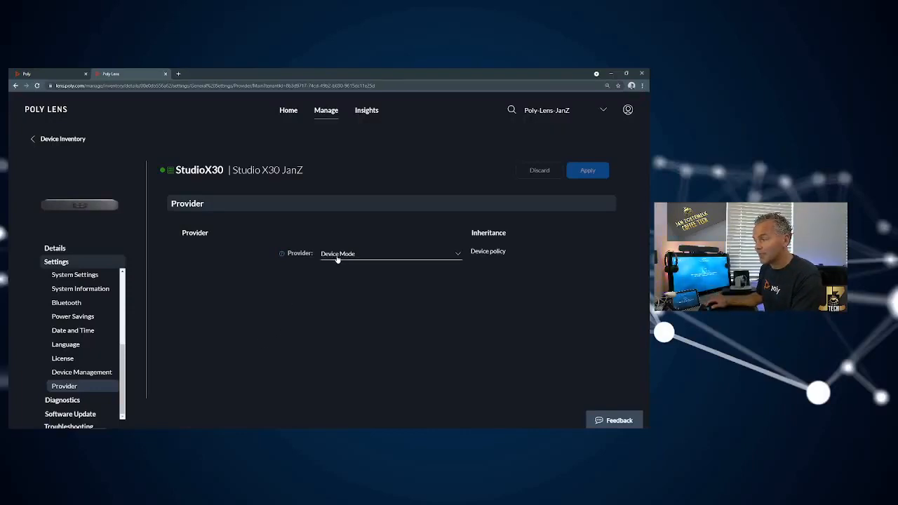
- Set the StudioX30's provider to StarLeaf and apply, leaving no pending changes
{"action": "left_click", "coordinate": [390, 253]}
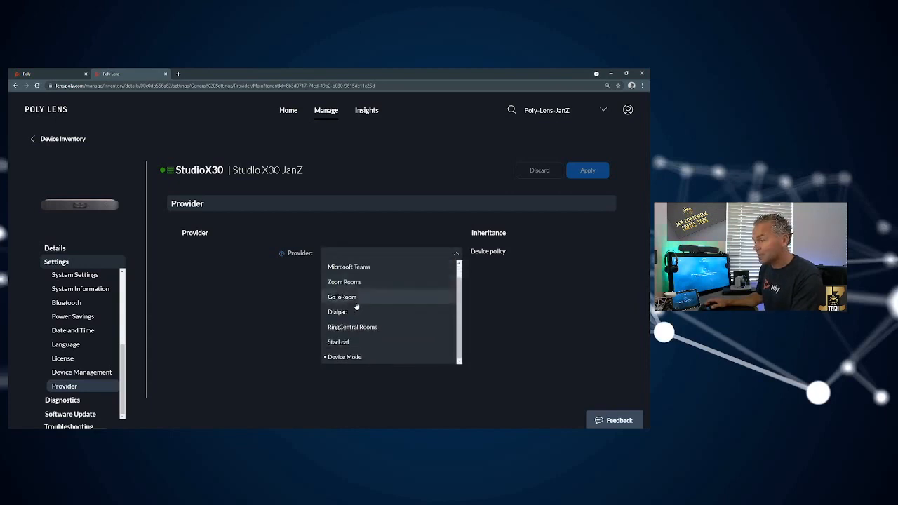
{"action": "left_click", "coordinate": [338, 343]}
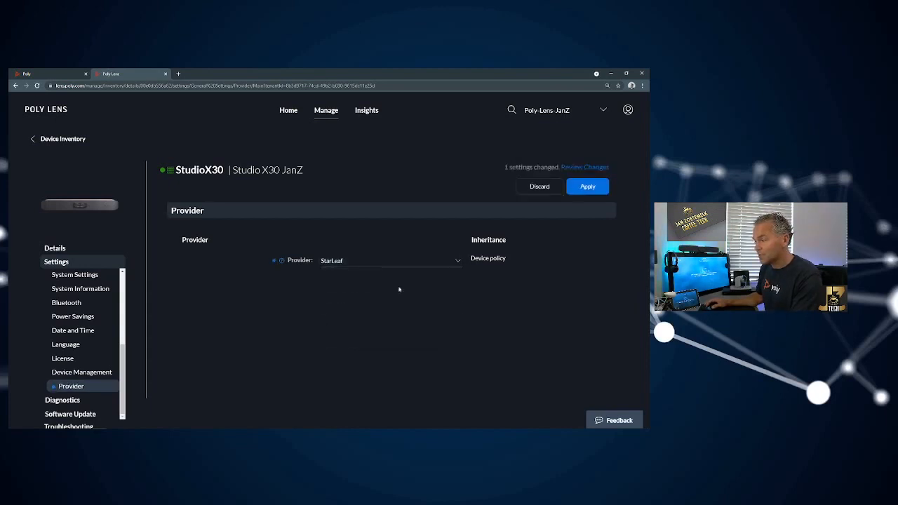
{"action": "left_click", "coordinate": [586, 185]}
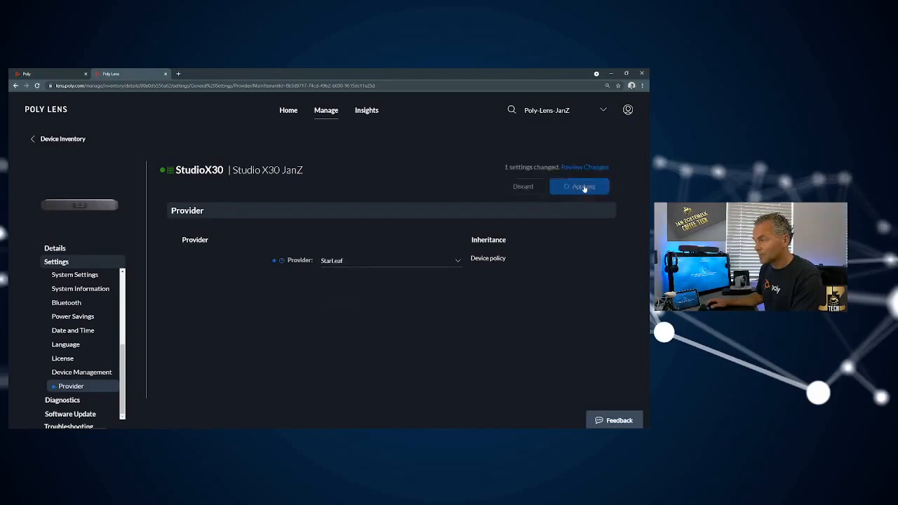
{"action": "left_click", "coordinate": [578, 186]}
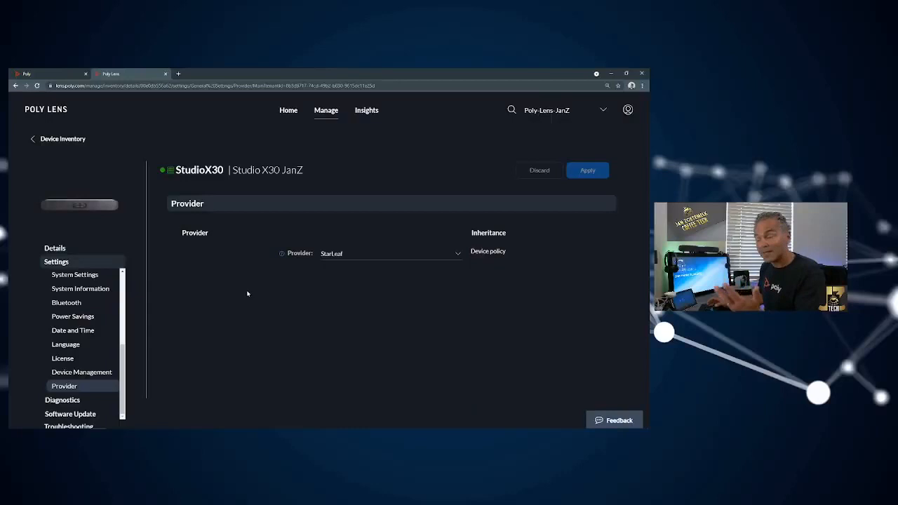
{"action": "mouse_move", "coordinate": [250, 304]}
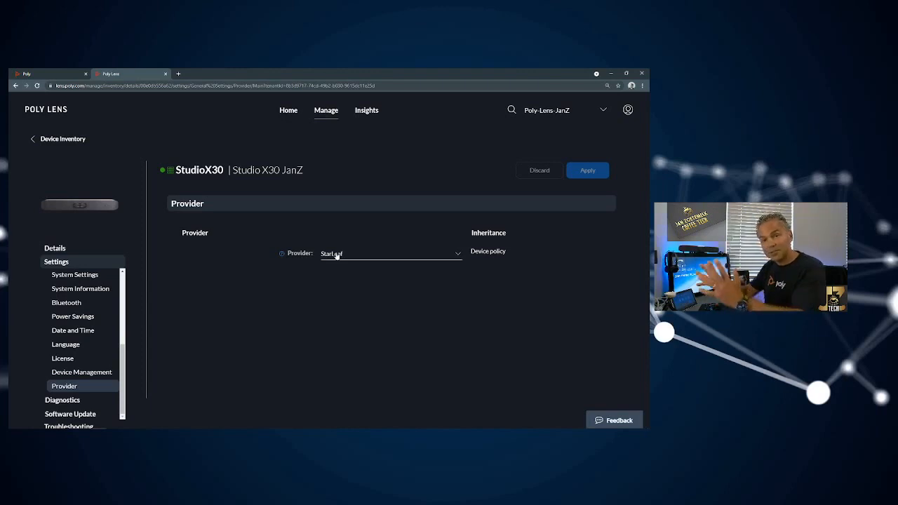
- Review the provider choices leaving StarLeaf set, then show the StudioX30 details overview
{"action": "left_click", "coordinate": [390, 252]}
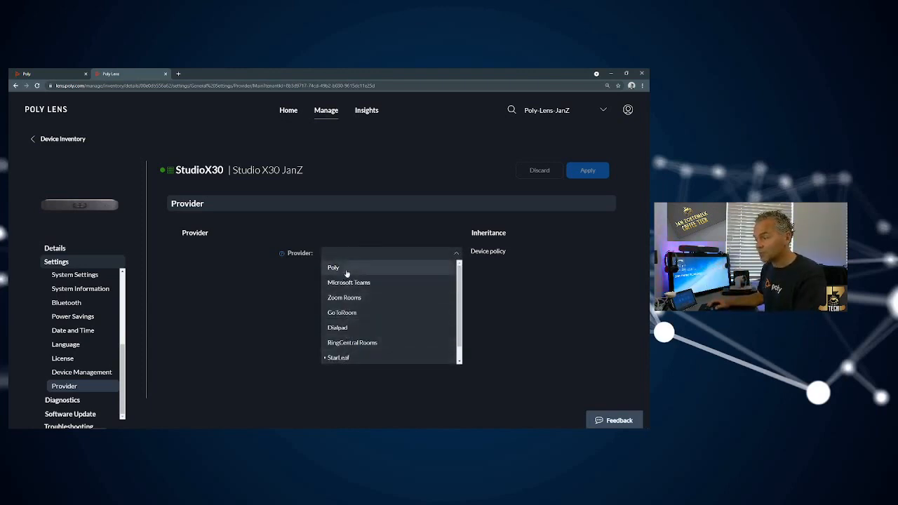
{"action": "left_click", "coordinate": [338, 357]}
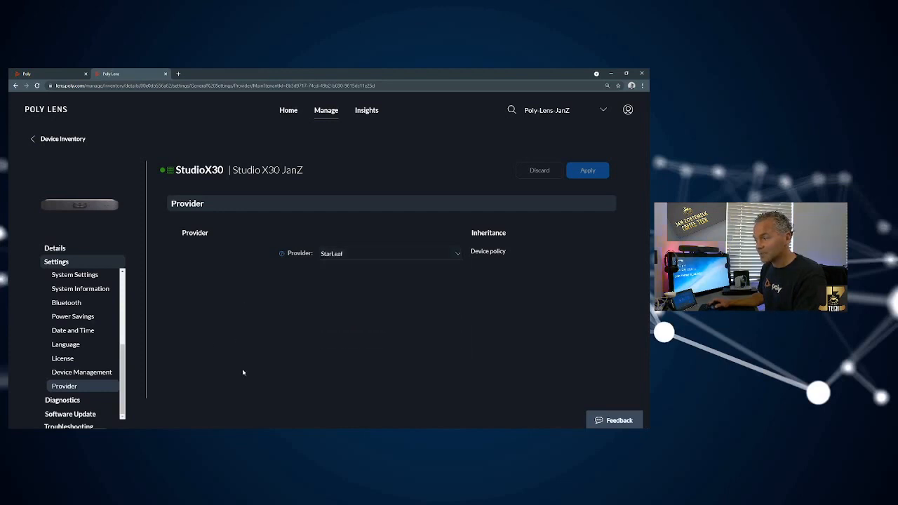
{"action": "mouse_move", "coordinate": [211, 344]}
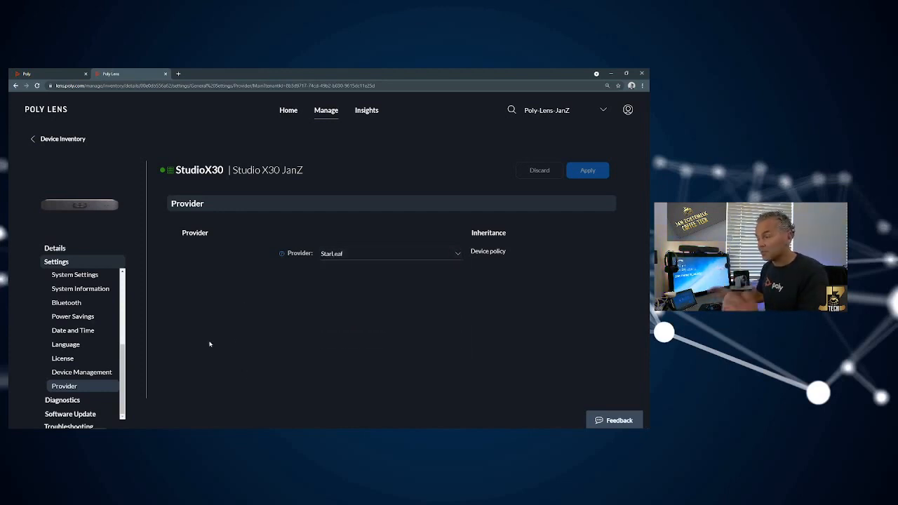
{"action": "left_click", "coordinate": [55, 246]}
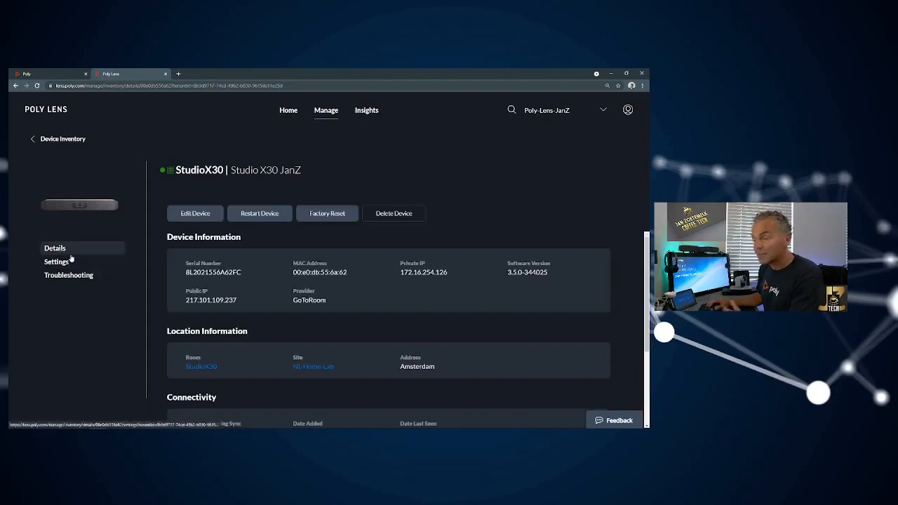
- Set the StudioX30's camera tracking mode to FrameSpeaker under Video Inputs, leaving one change pending
{"action": "left_click", "coordinate": [56, 262]}
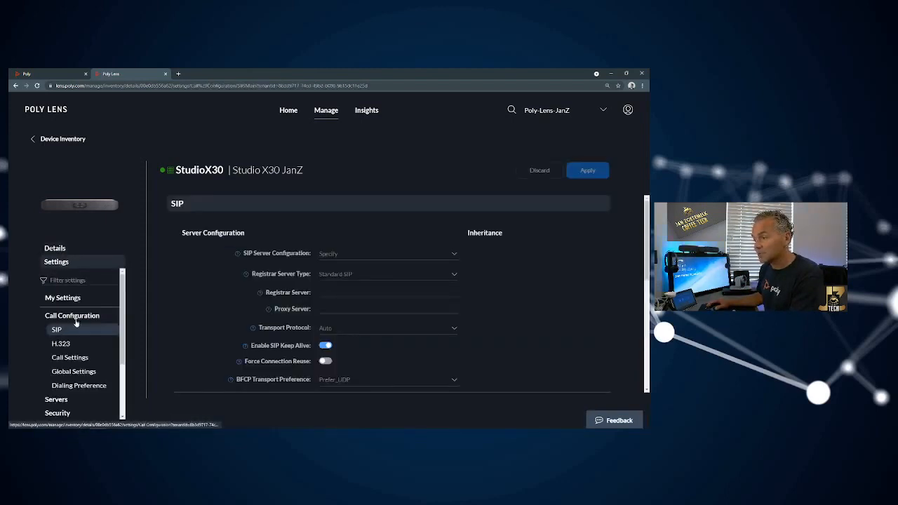
{"action": "left_click", "coordinate": [70, 316]}
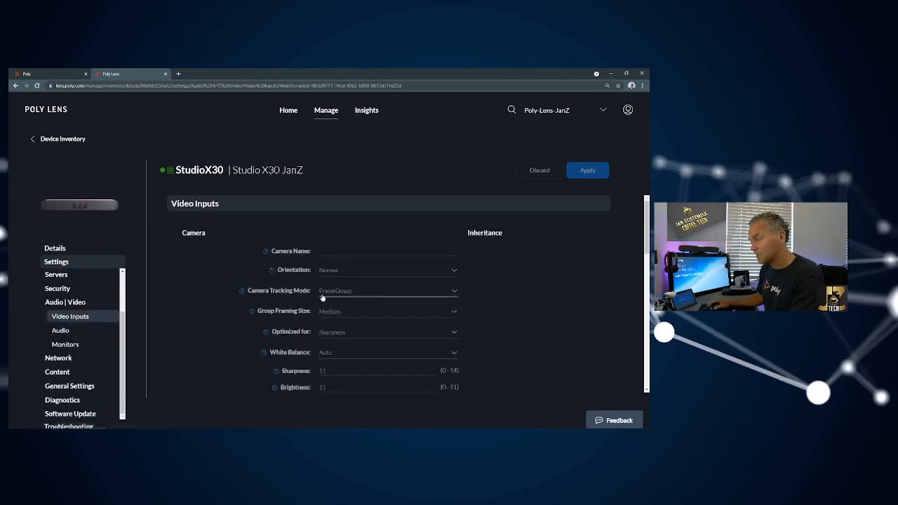
{"action": "left_click", "coordinate": [387, 290]}
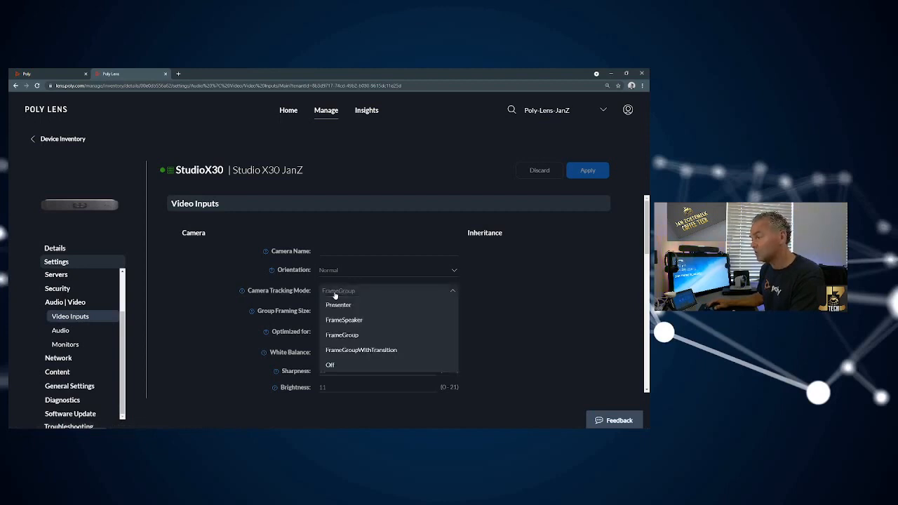
{"action": "left_click", "coordinate": [344, 320]}
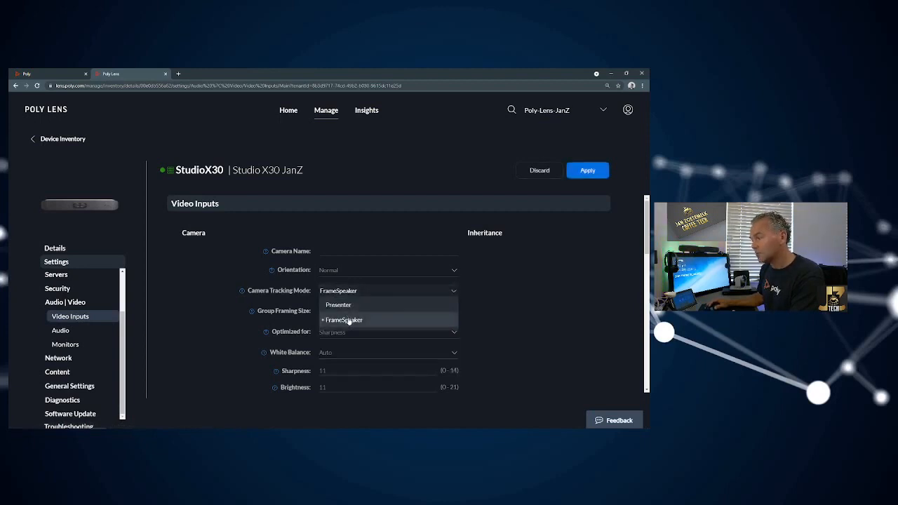
{"action": "left_click", "coordinate": [345, 319]}
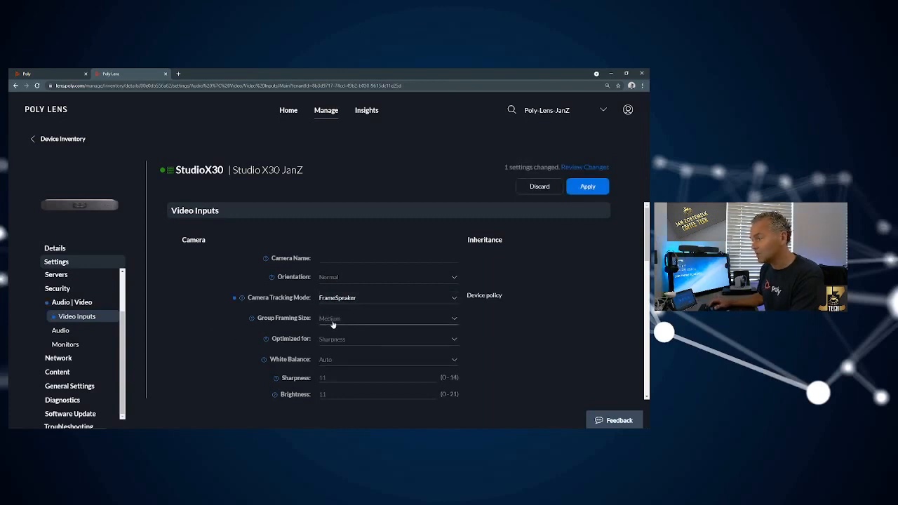
{"action": "mouse_move", "coordinate": [324, 345]}
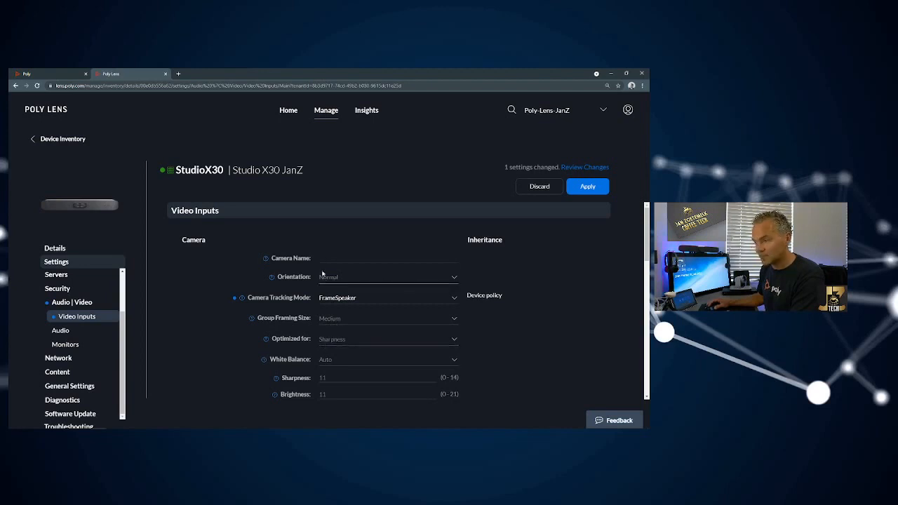
{"action": "left_click", "coordinate": [61, 330]}
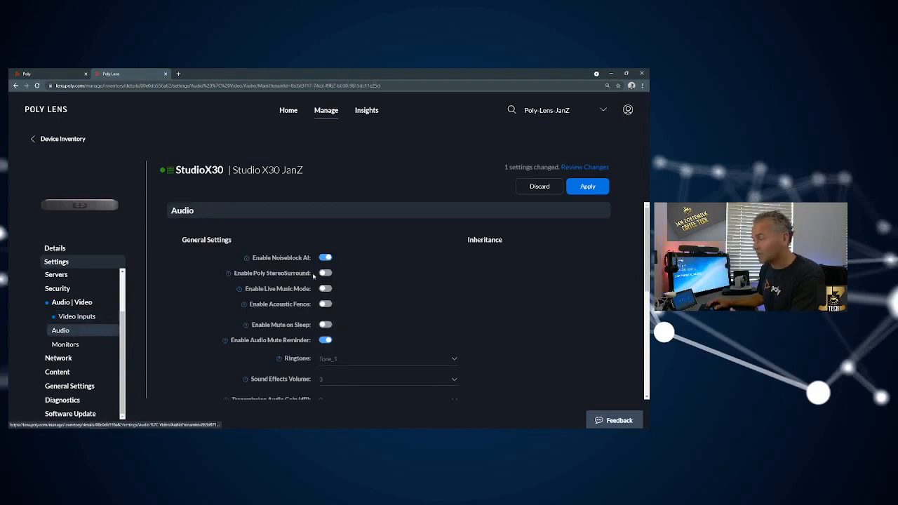
{"action": "mouse_move", "coordinate": [344, 311]}
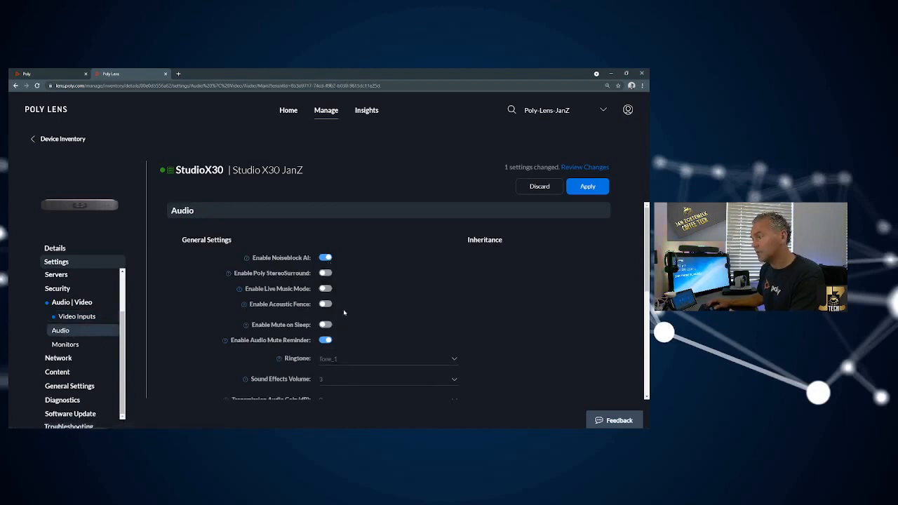
{"action": "mouse_move", "coordinate": [163, 365]}
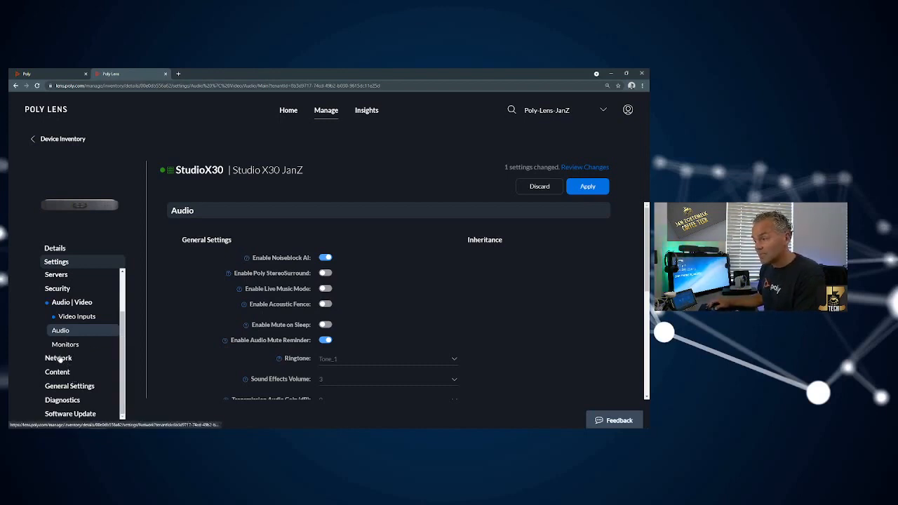
- Bring up the Studio X30's Primary Network firewall settings from the sidebar
{"action": "left_click", "coordinate": [59, 316]}
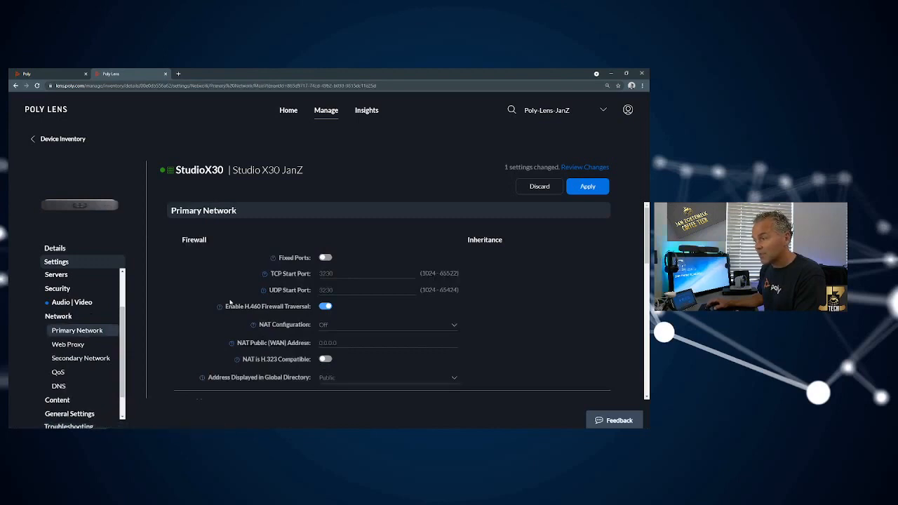
- Scroll down the Primary Network page to the 802.1X and VLAN settings
{"action": "scroll", "scroll_direction": "down", "scroll_amount": 3}
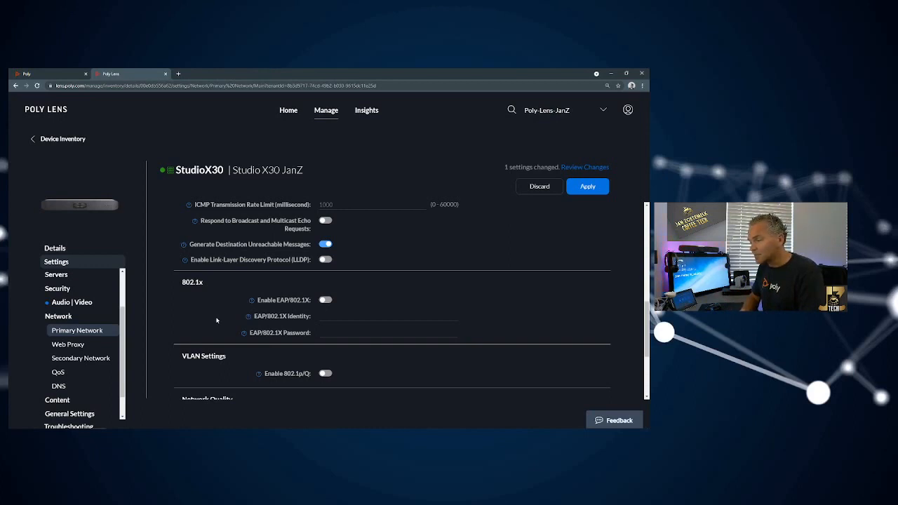
{"action": "mouse_move", "coordinate": [59, 133]}
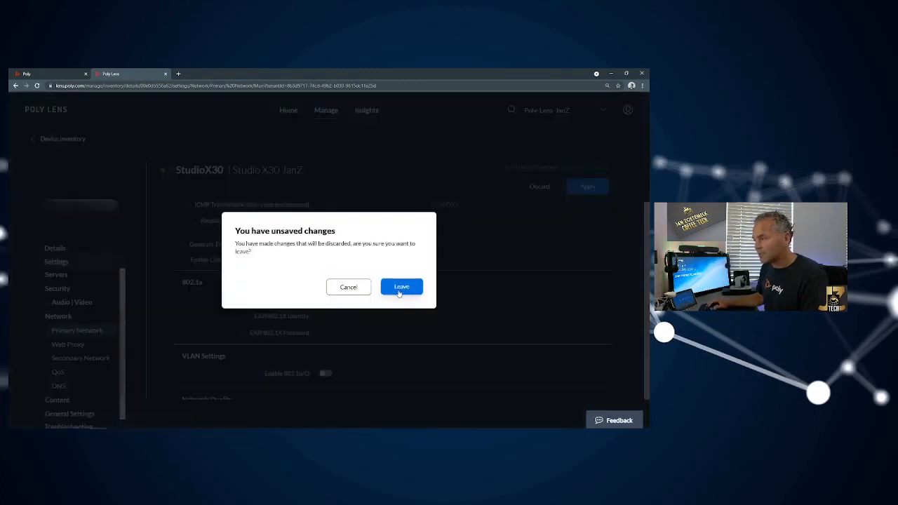
- Leave the settings discarding the unsaved FrameSpeaker change and scroll through the 34-device inventory
{"action": "left_click", "coordinate": [401, 286]}
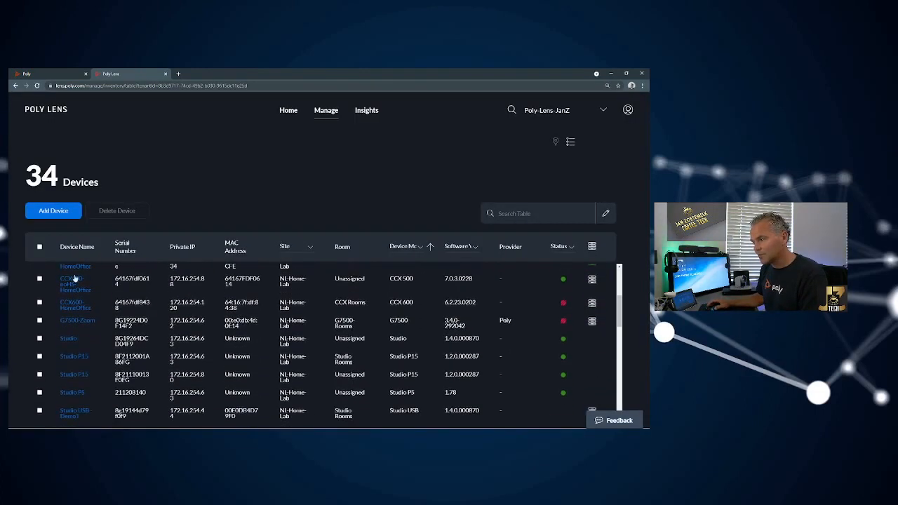
{"action": "mouse_move", "coordinate": [14, 368]}
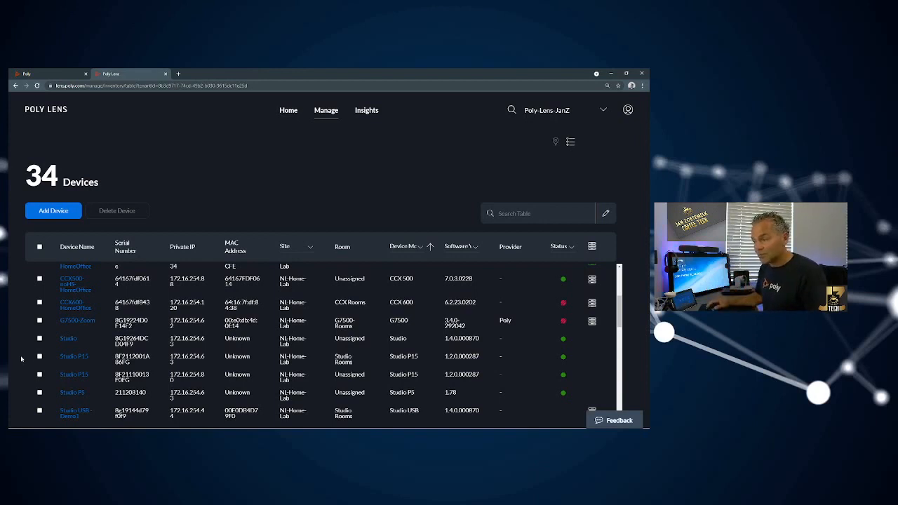
{"action": "scroll", "scroll_direction": "down", "scroll_amount": 3}
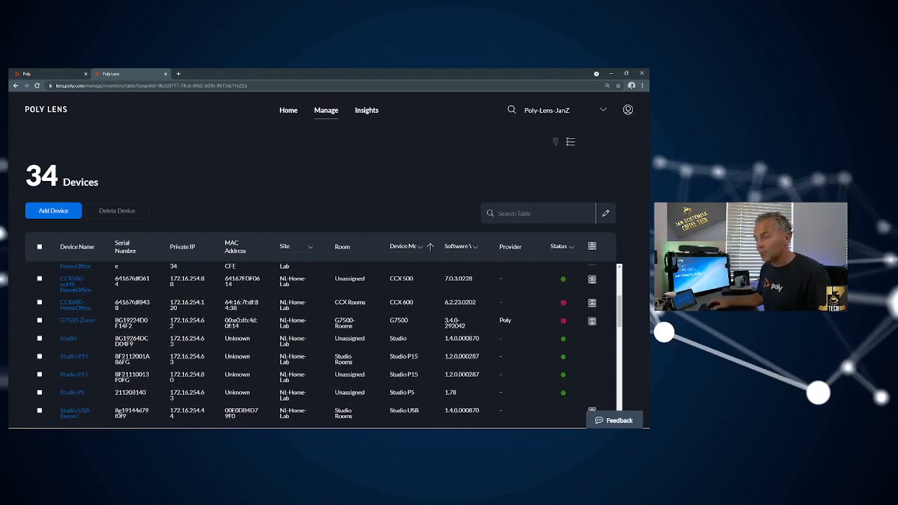
{"action": "scroll", "scroll_direction": "down", "scroll_amount": 3}
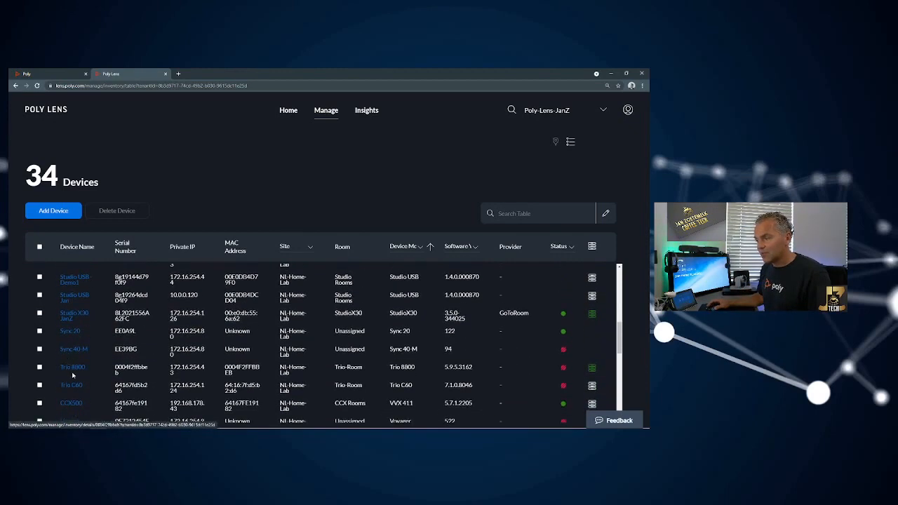
{"action": "scroll", "scroll_direction": "down", "scroll_amount": 3}
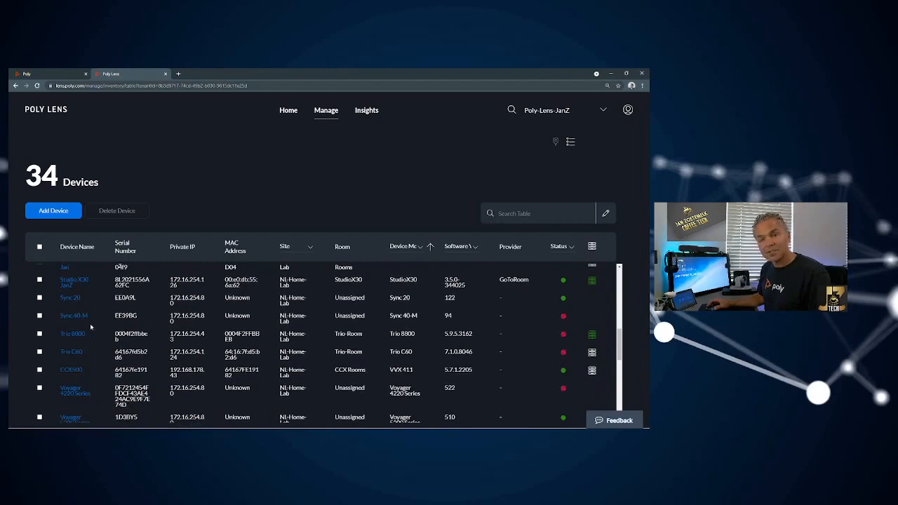